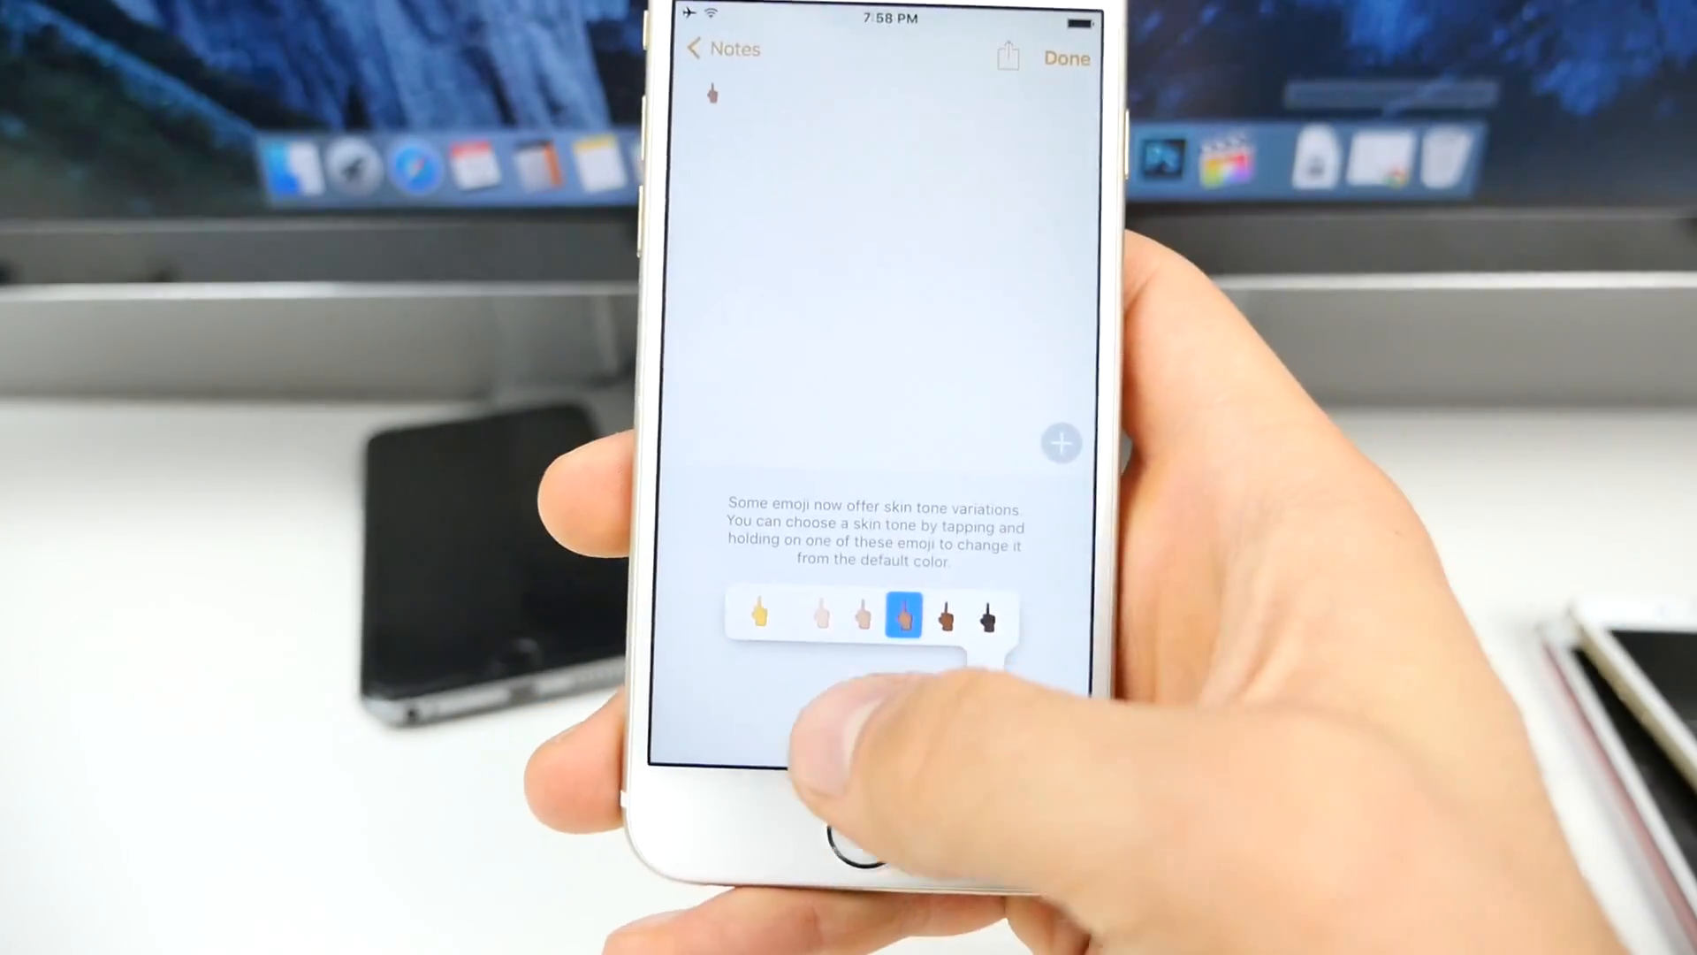
Insert the hand emoji with a non-default skin tone into the note
click(861, 843)
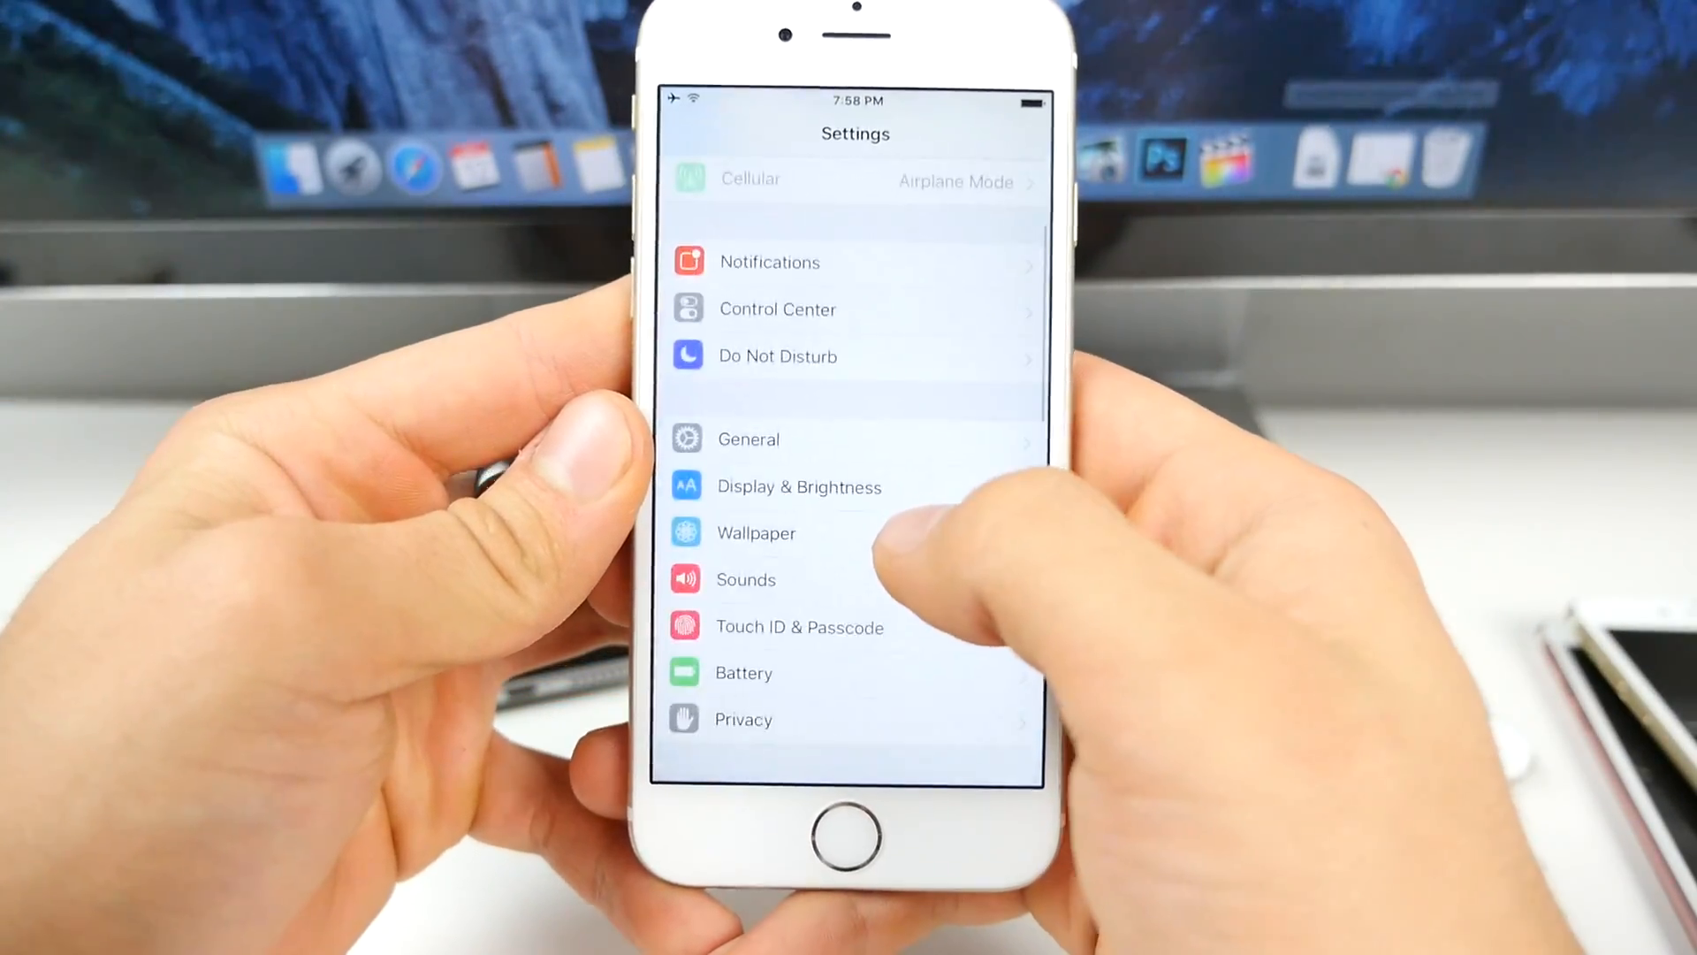
Go to the Wallpaper page showing the current lock and home screen wallpapers
click(755, 532)
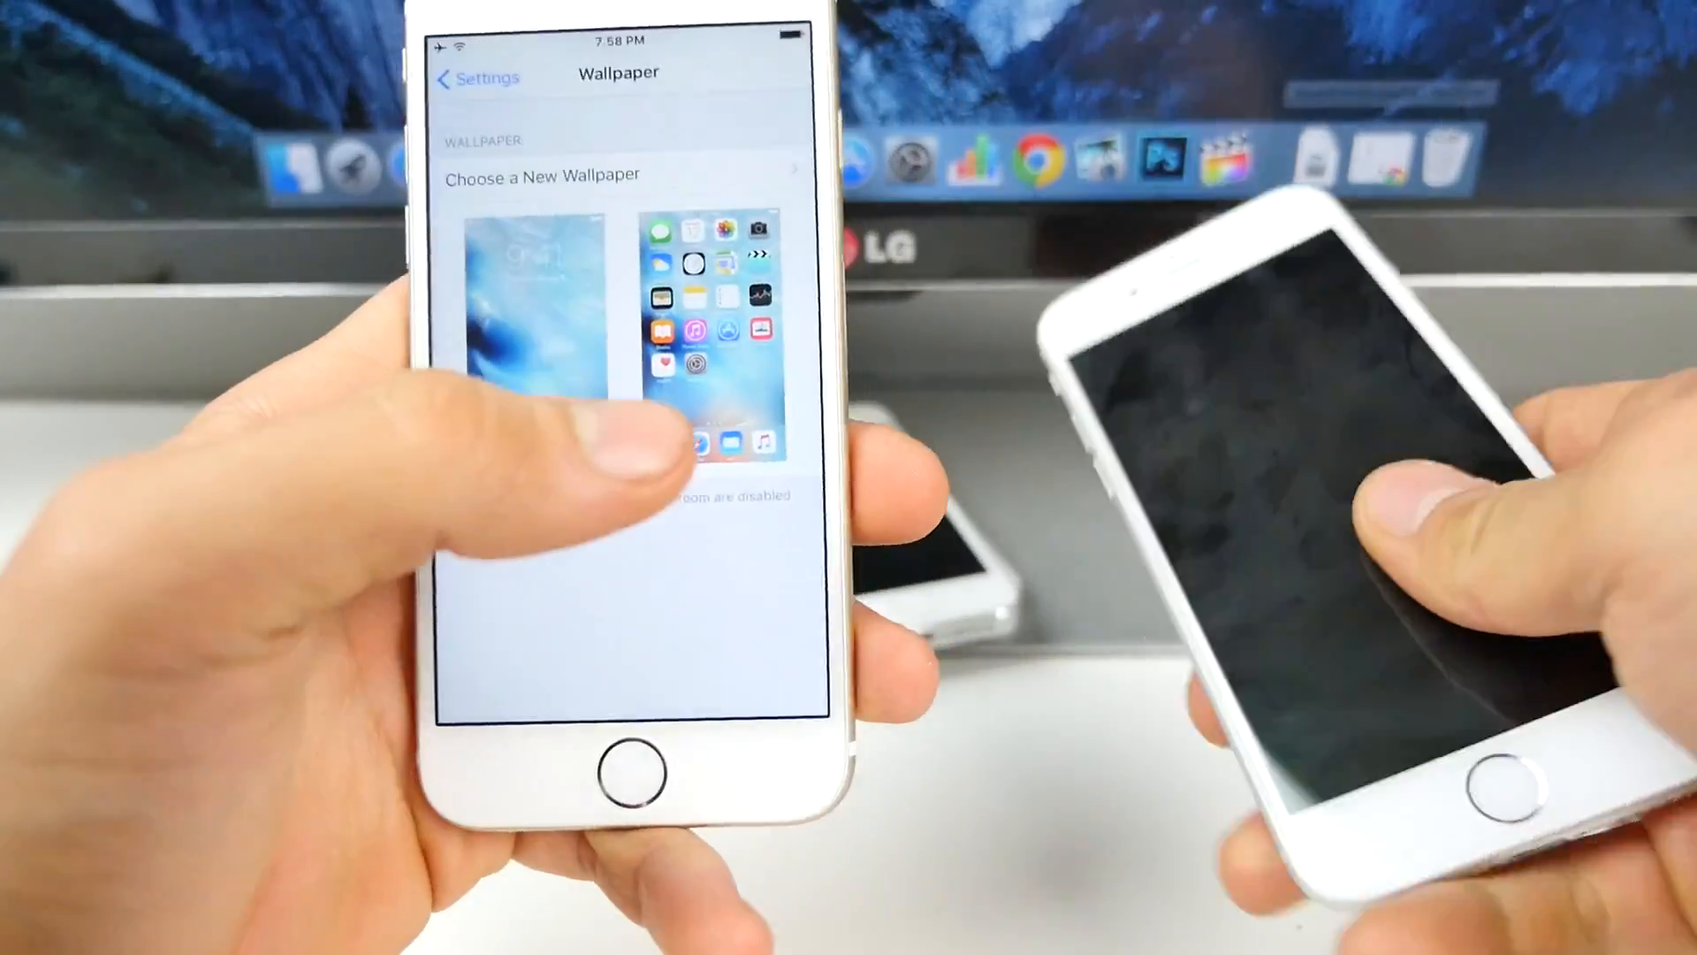